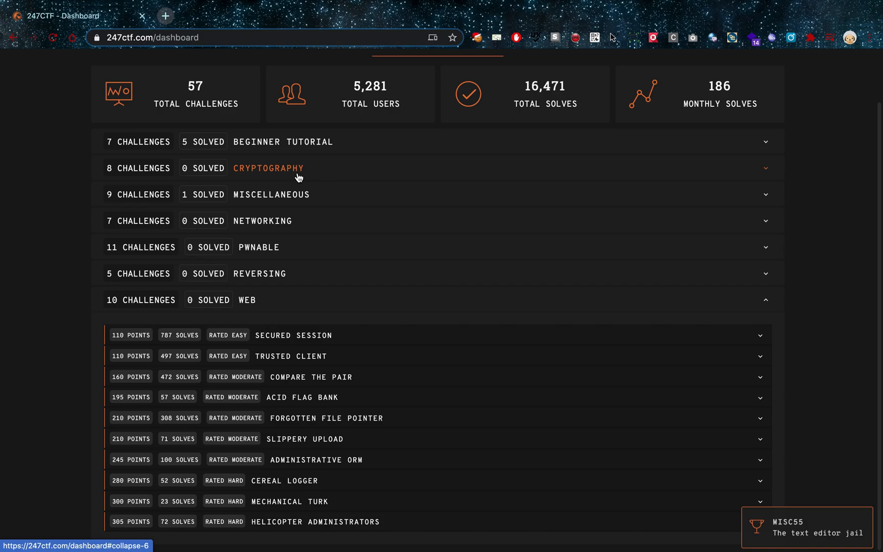
pyautogui.moveTo(271, 220)
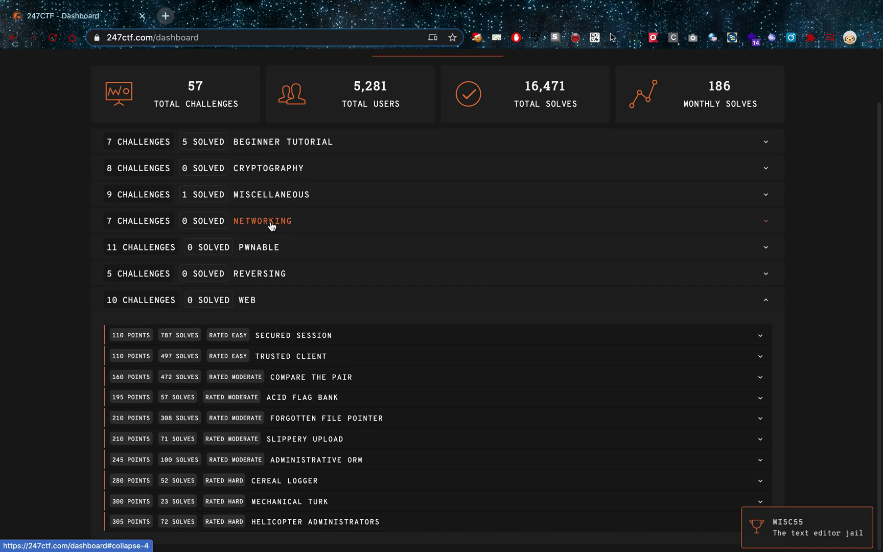
# - Expand the Cryptography category to list its eight challenges with points, solves and difficulty
pyautogui.click(267, 168)
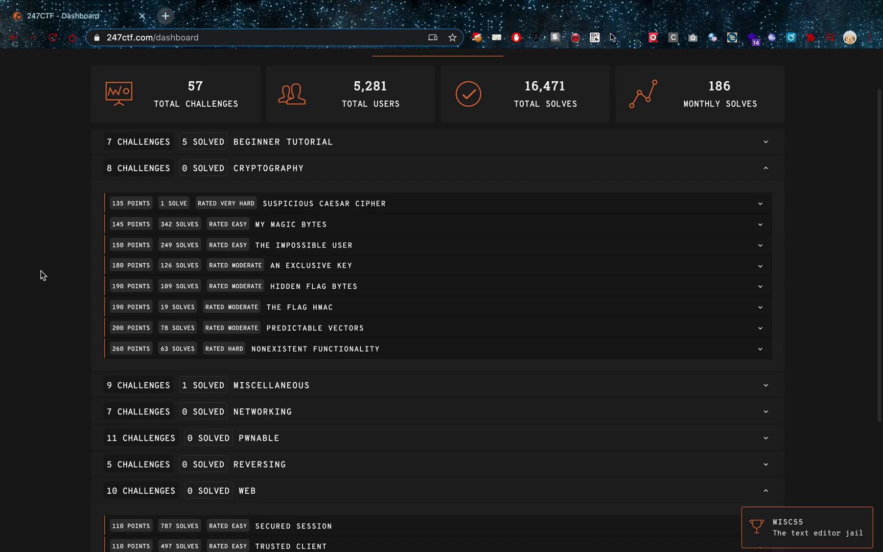
pyautogui.moveTo(354, 301)
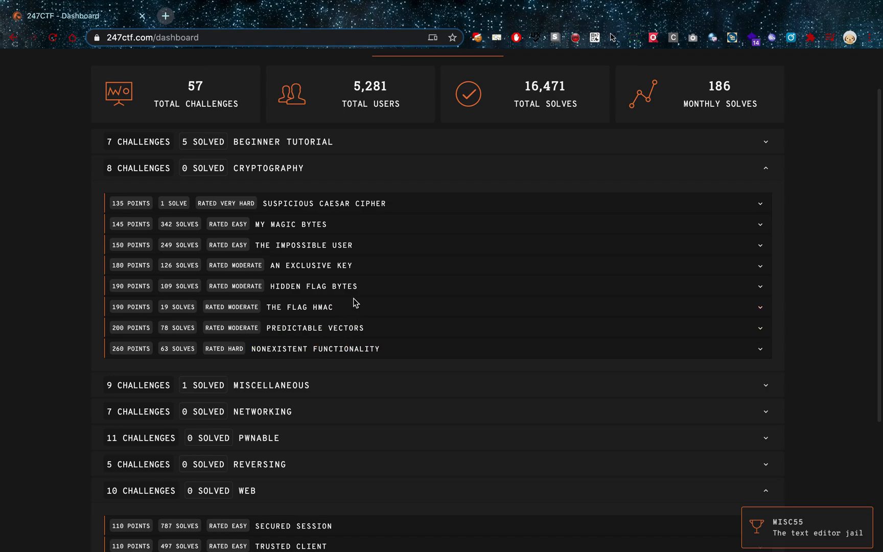
pyautogui.moveTo(350, 245)
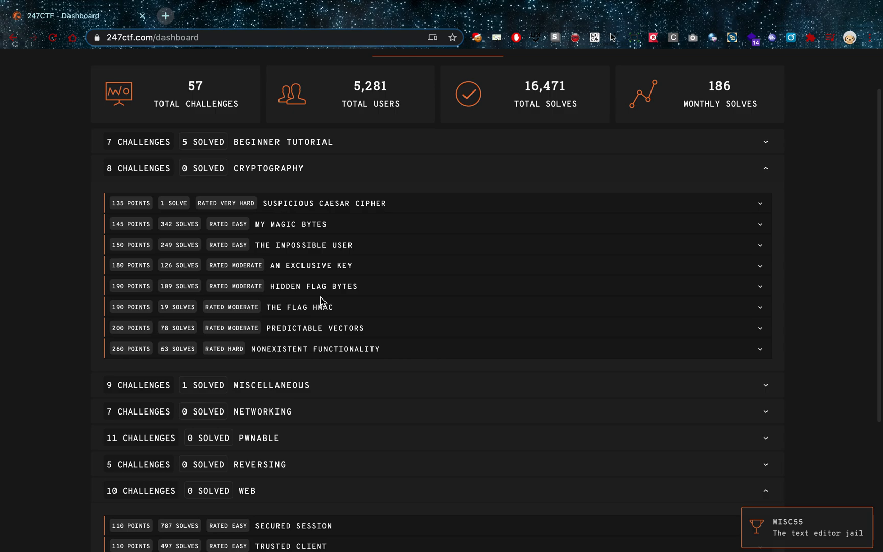
# - Expand the Suspicious Caesar Cipher challenge and scroll down through the Web challenges
pyautogui.click(323, 203)
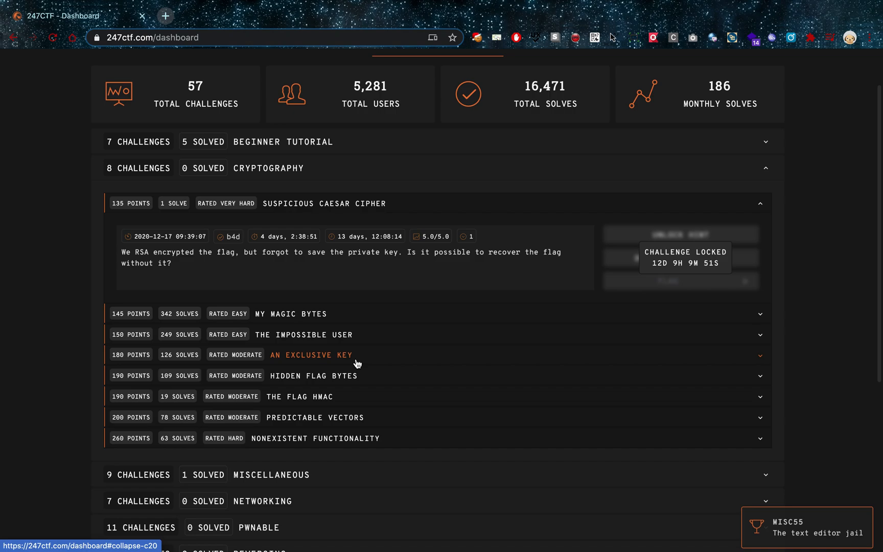
pyautogui.scroll(-3)
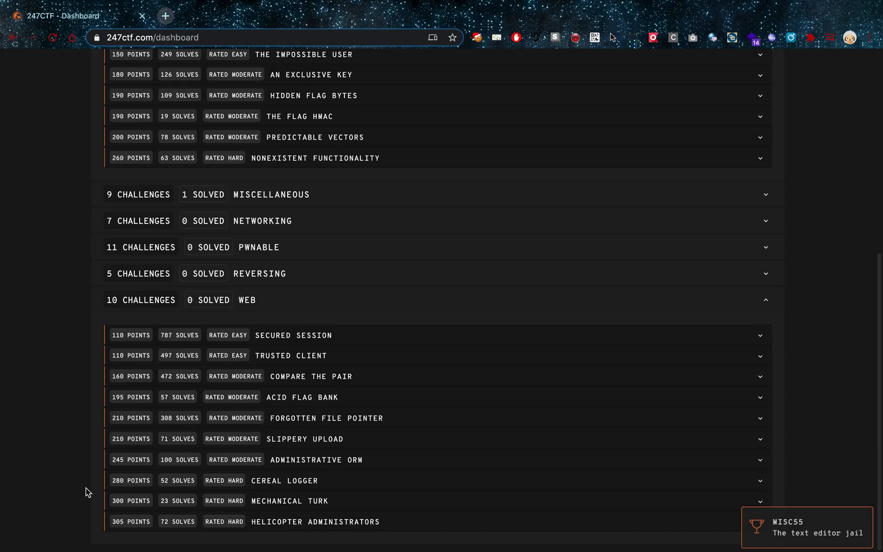
pyautogui.moveTo(442, 283)
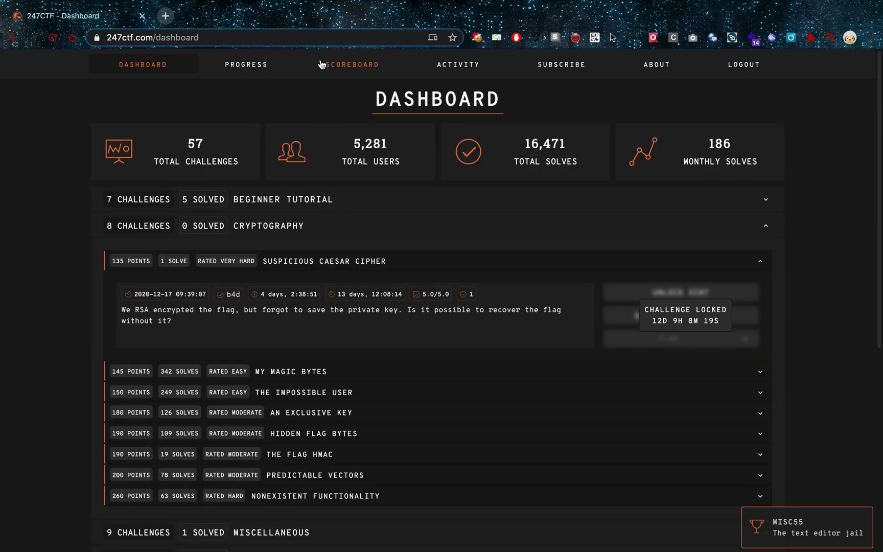
# - Show the Scoreboard ranking players by all-time points, countries and point bars
pyautogui.click(351, 64)
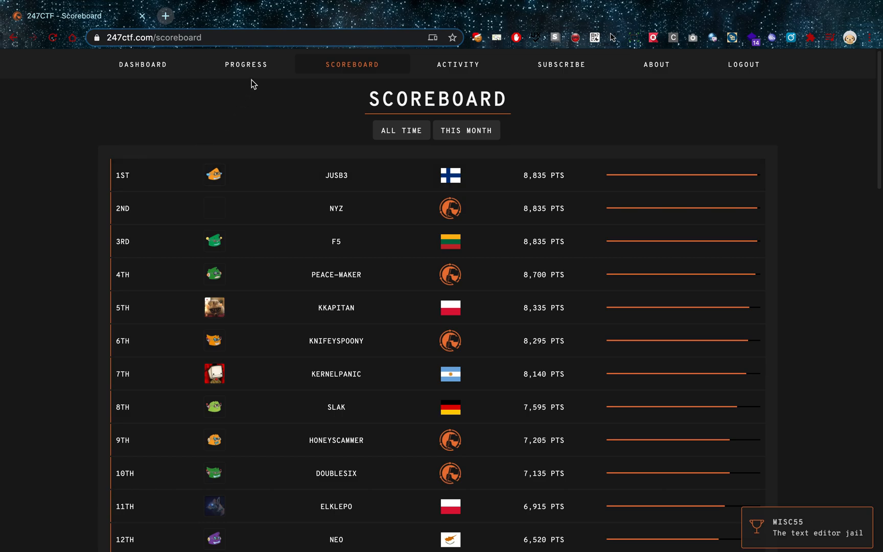
pyautogui.moveTo(424, 274)
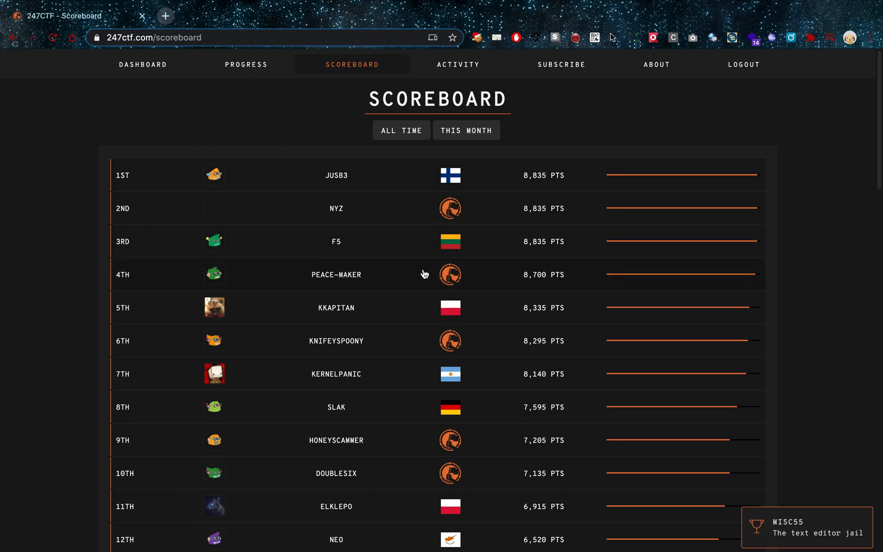
pyautogui.moveTo(412, 286)
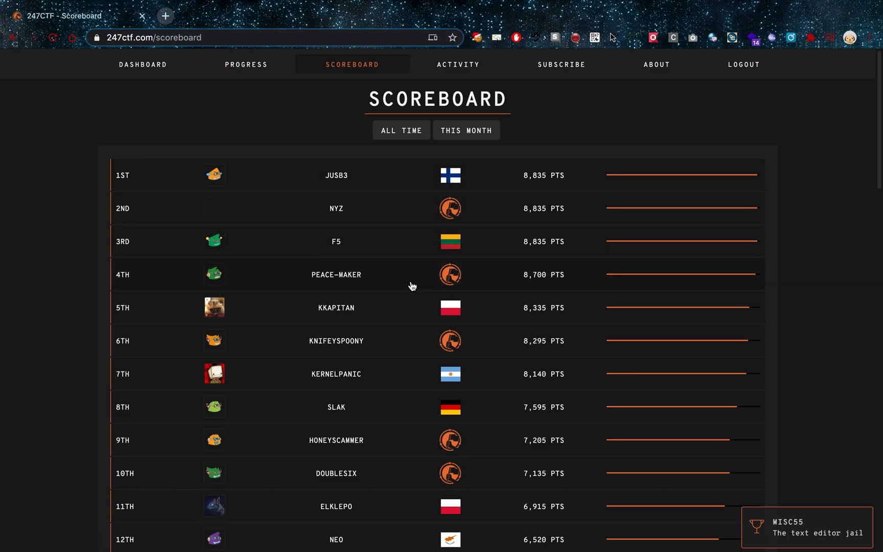
pyautogui.moveTo(246, 65)
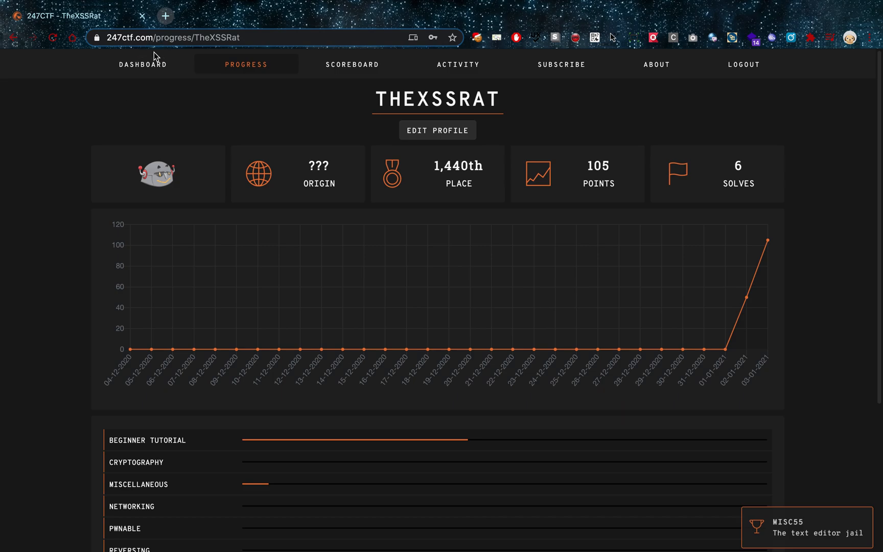
pyautogui.click(561, 64)
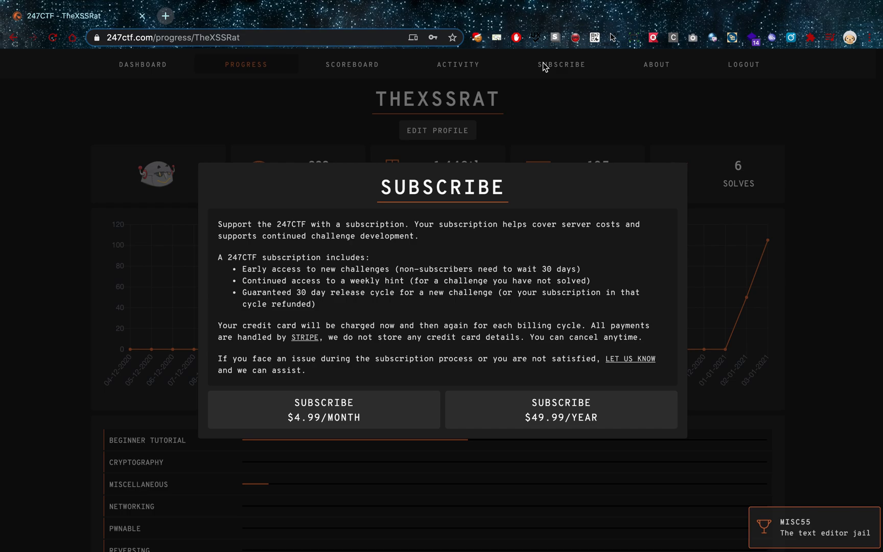
pyautogui.moveTo(487, 244)
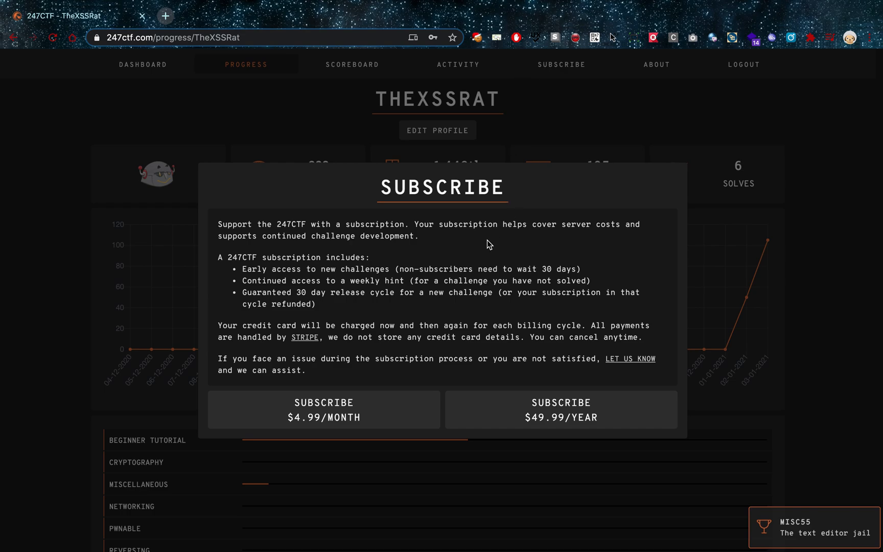
pyautogui.moveTo(476, 234)
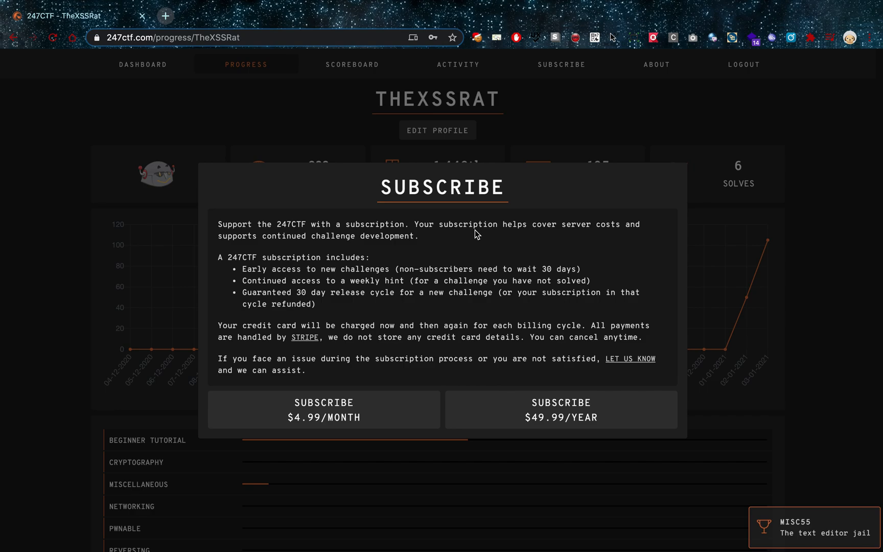